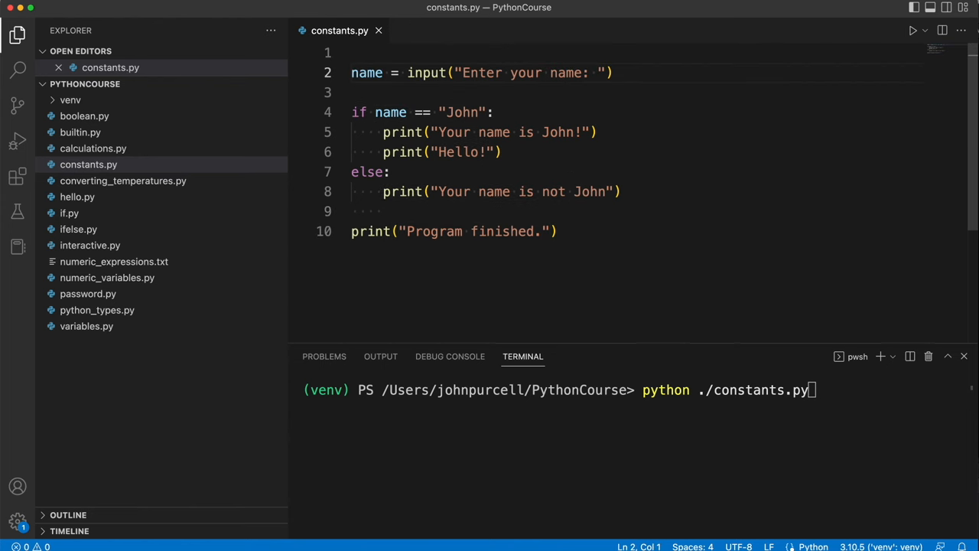
mouse_move(676, 162)
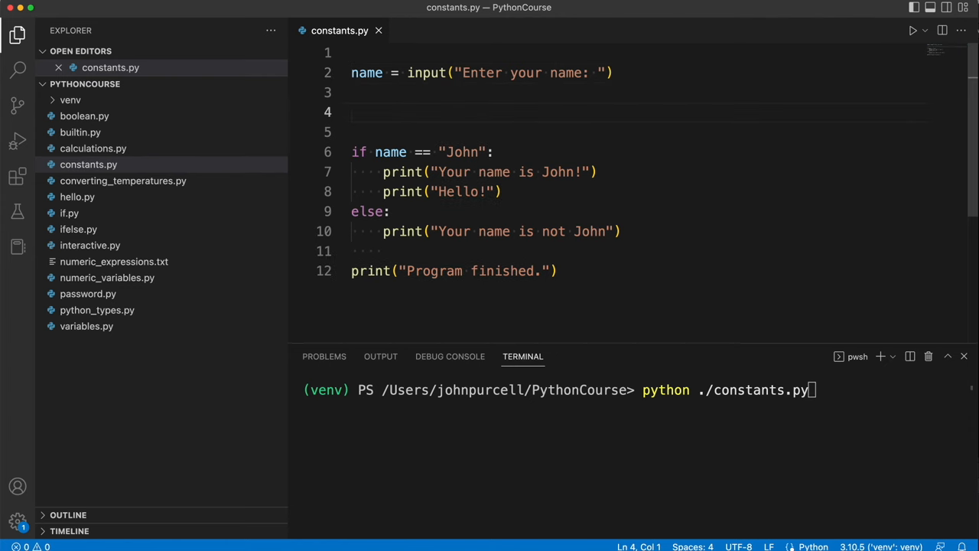
Write the name = "" prompt assignment and test value Bob, removing the leftover line
type("name = \"\"")
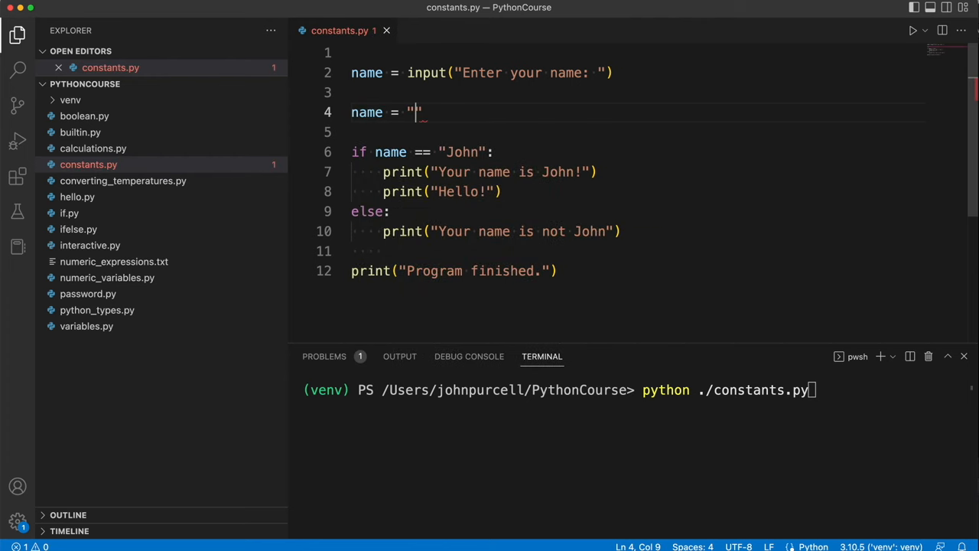
type("Bob")
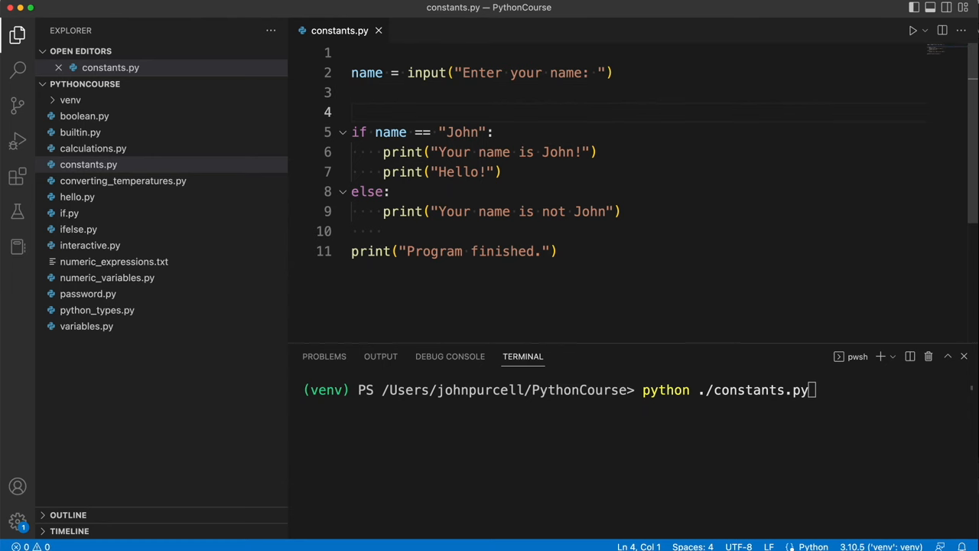
key("Backspace")
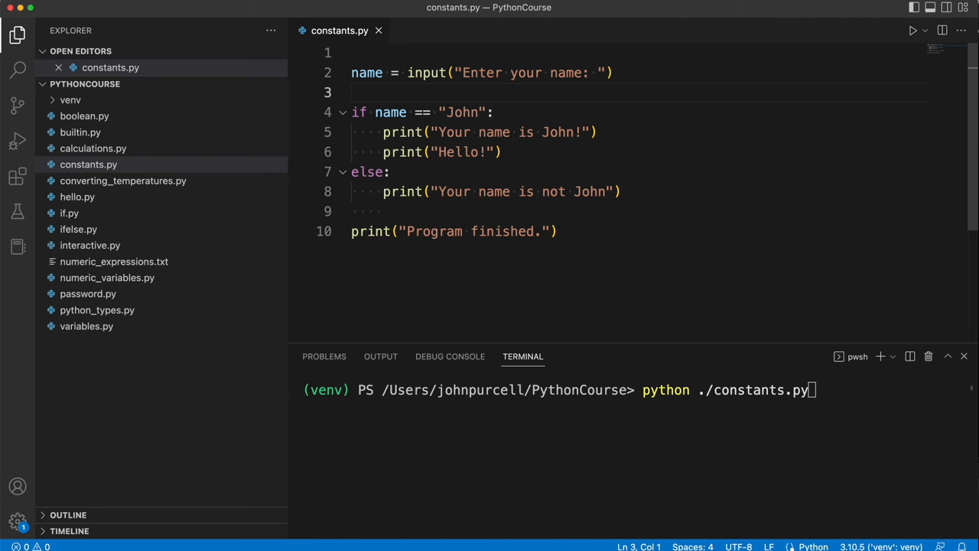
Add blank lines at the top of constants.py and review the condition and not-John message
left_click(352, 72)
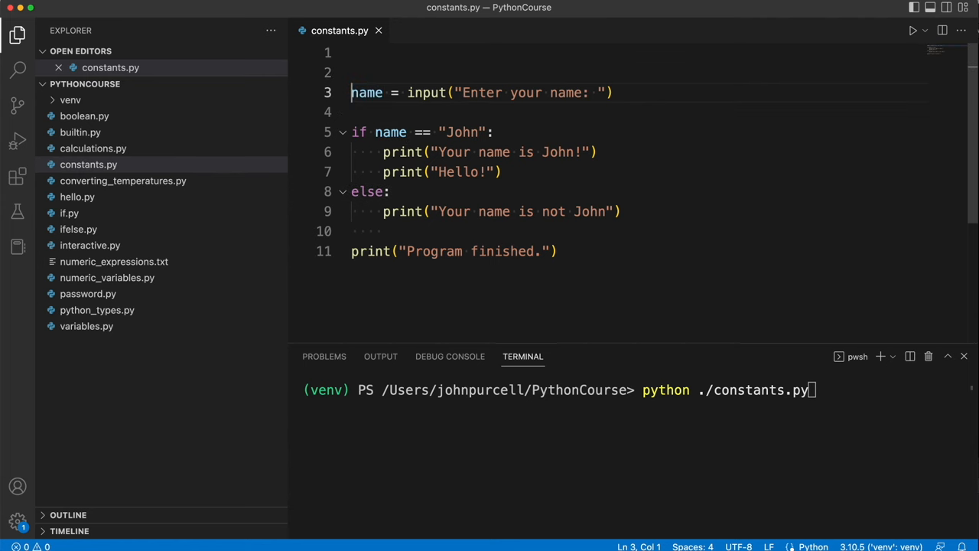
left_click(297, 92)
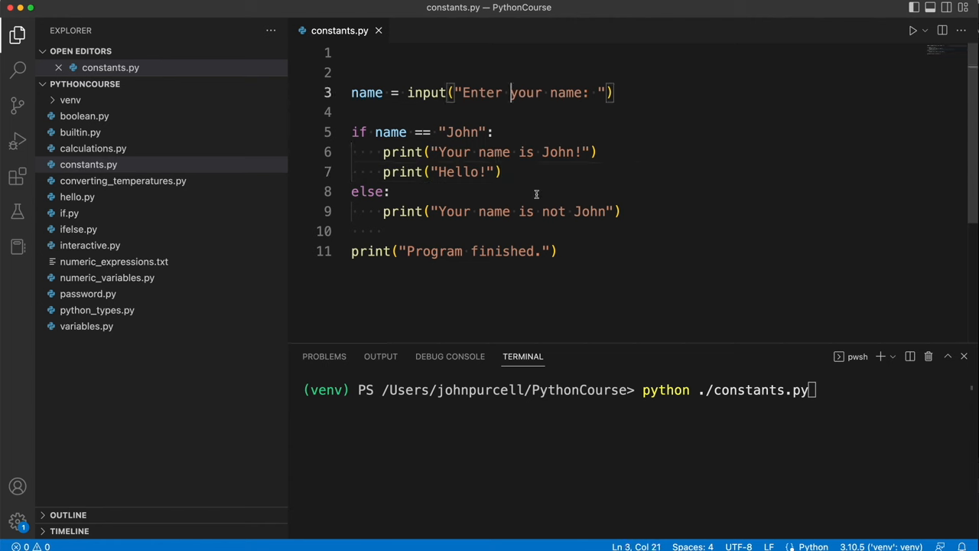
left_click(558, 251)
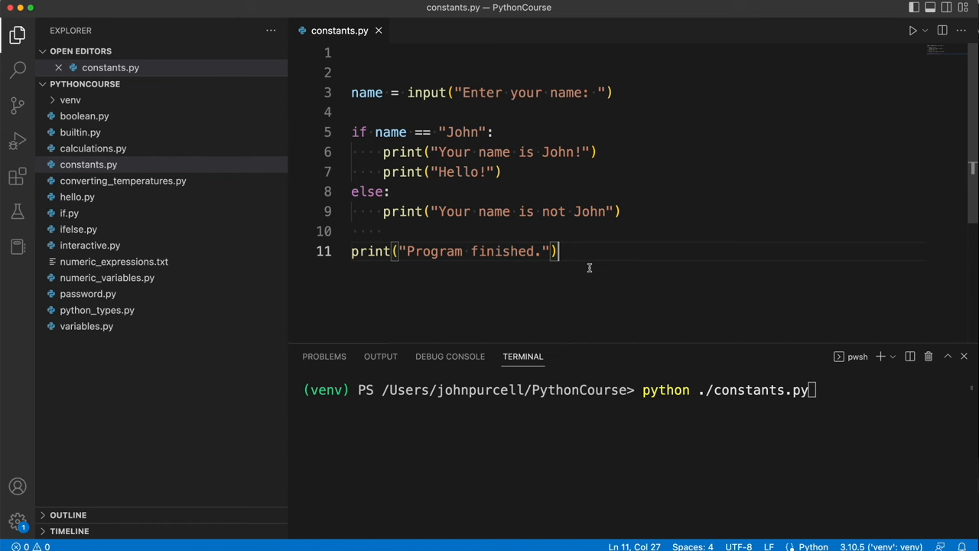
mouse_move(468, 110)
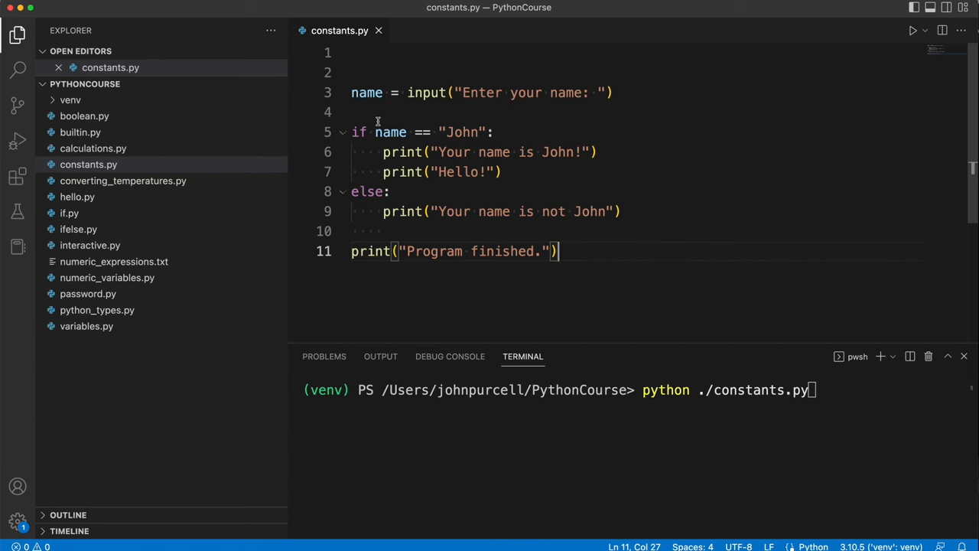
double_click(462, 132)
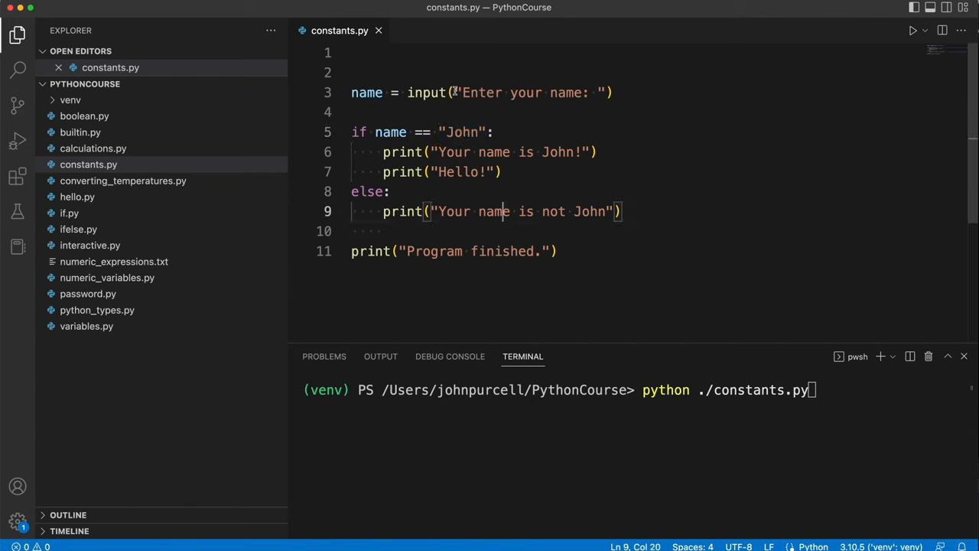
left_click_drag(457, 93, 604, 93)
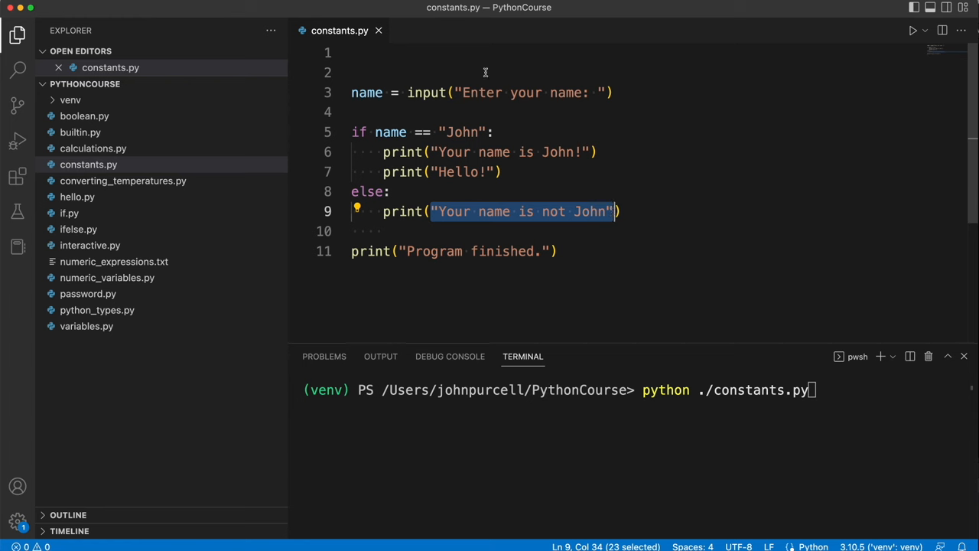
Define NAME = "John" on line 1 and compare the entered name against NAME in the if condition
left_click(437, 55)
type("NAME")
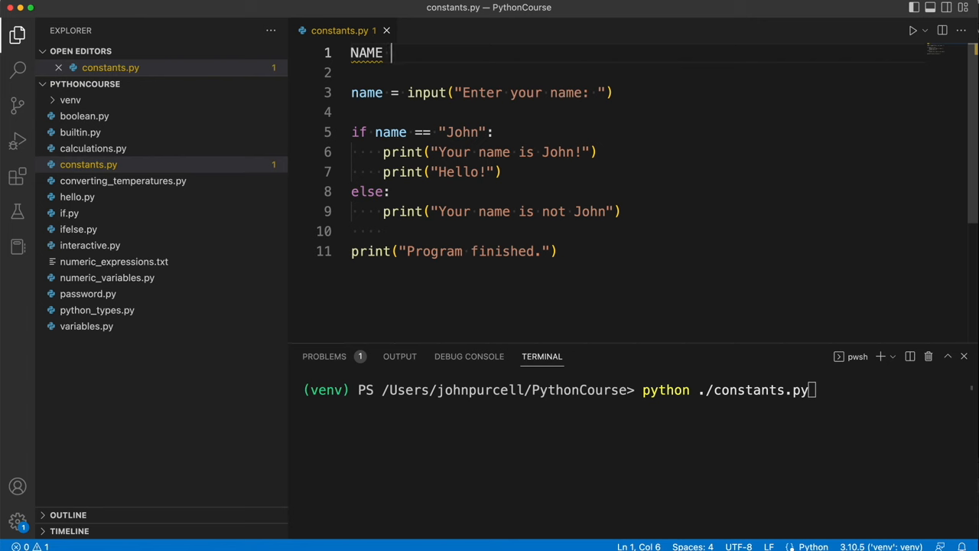
type("= \"J\"")
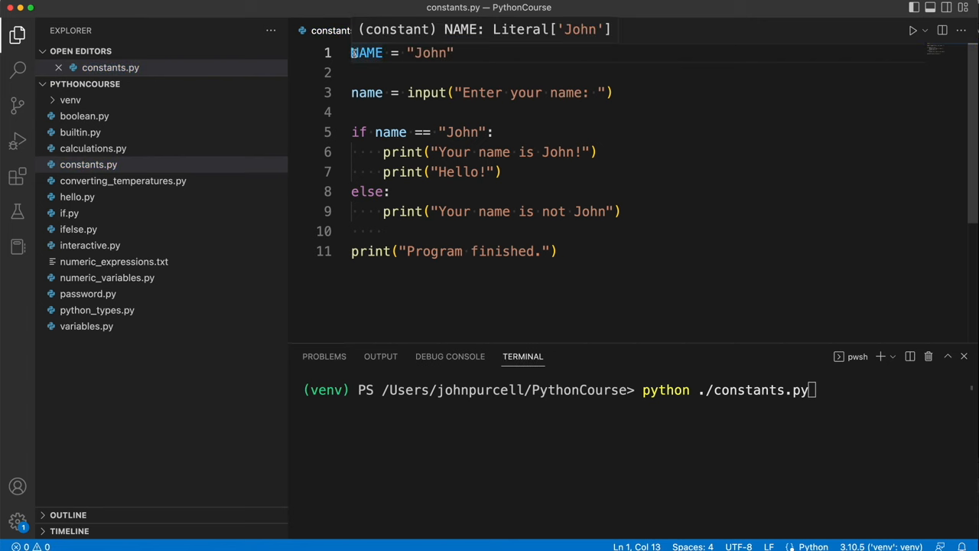
double_click(367, 52)
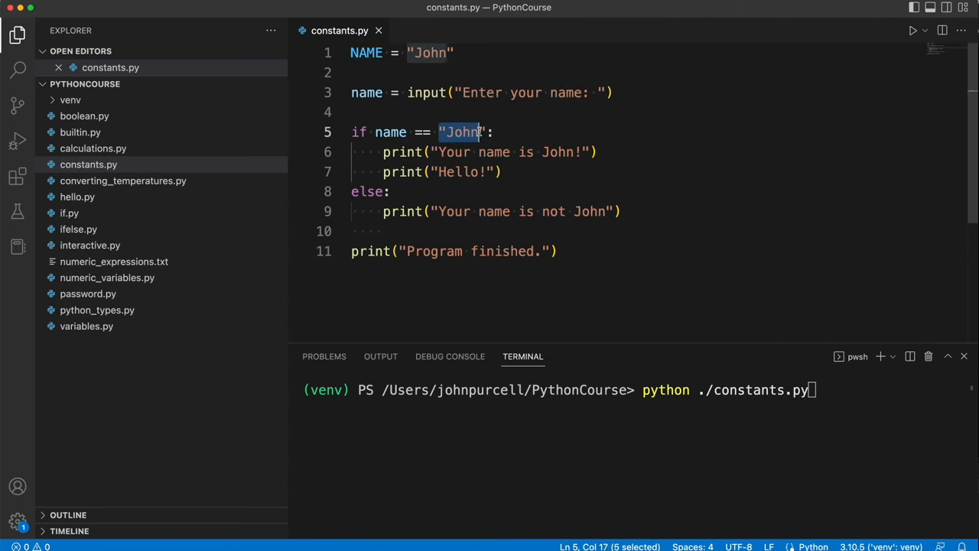
type("NAME")
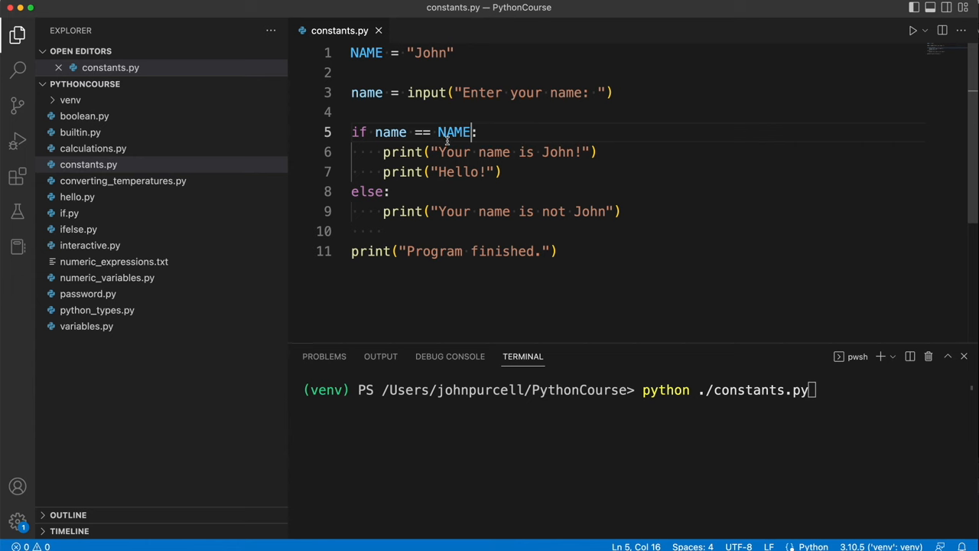
mouse_move(541, 190)
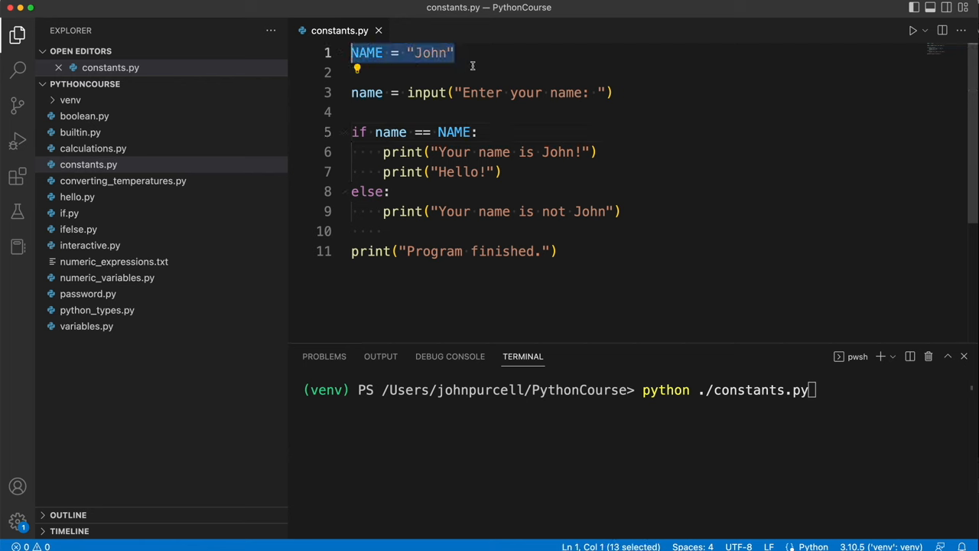
mouse_move(523, 176)
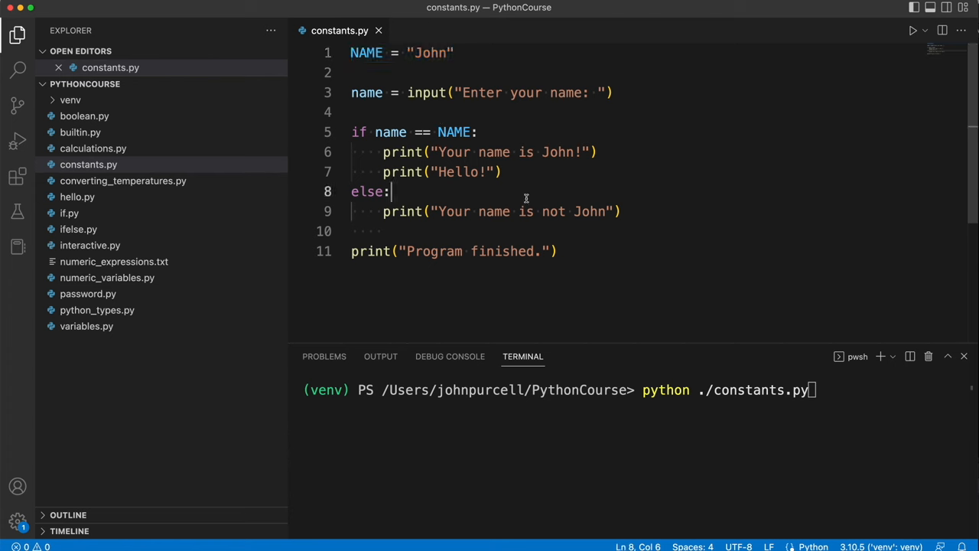
Highlight the uppercase NAME constant on line 1 versus the lowercase name variable on line 3
double_click(453, 132)
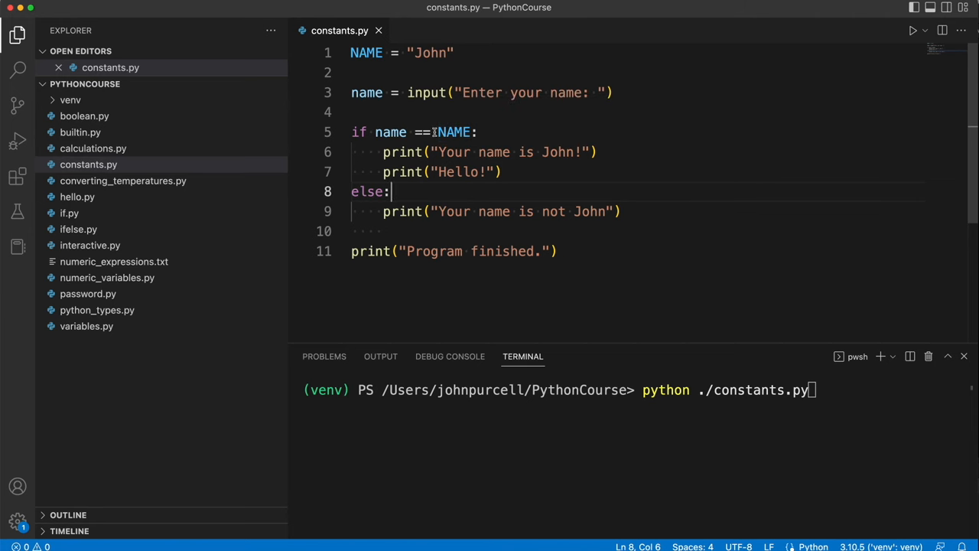
mouse_move(448, 123)
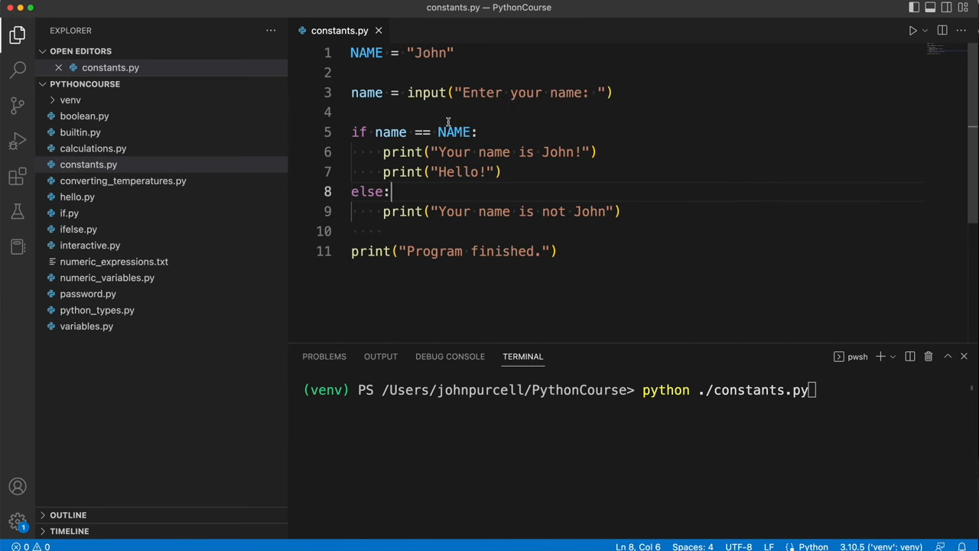
double_click(430, 52)
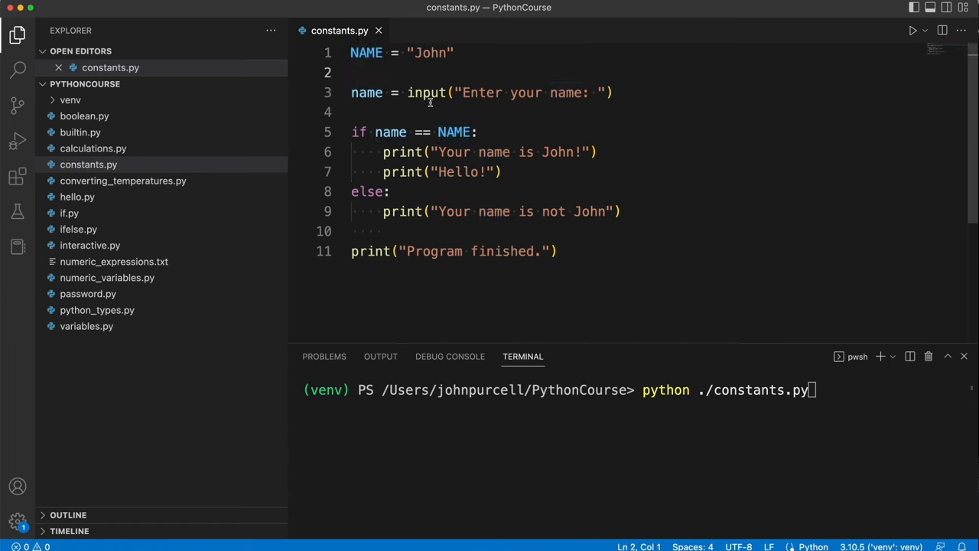
left_click(352, 111)
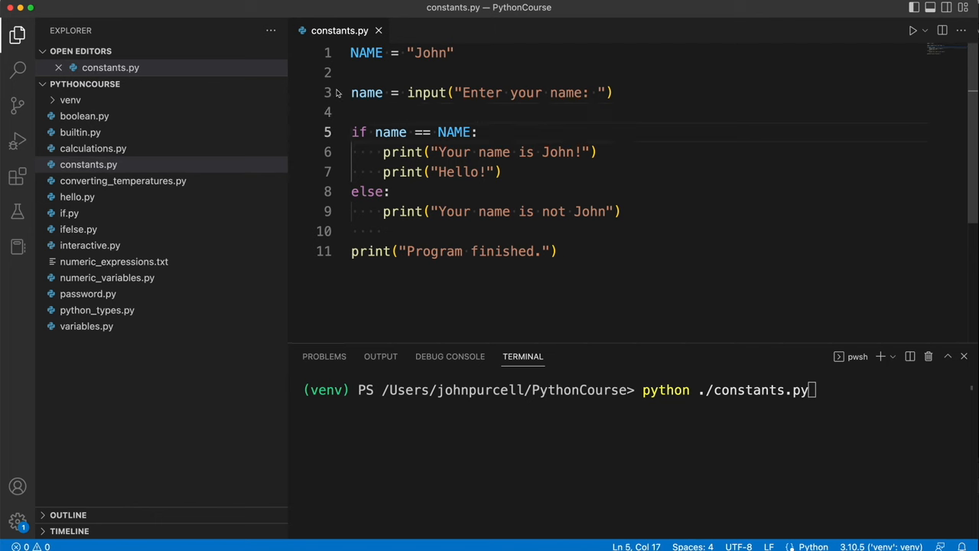
double_click(366, 52)
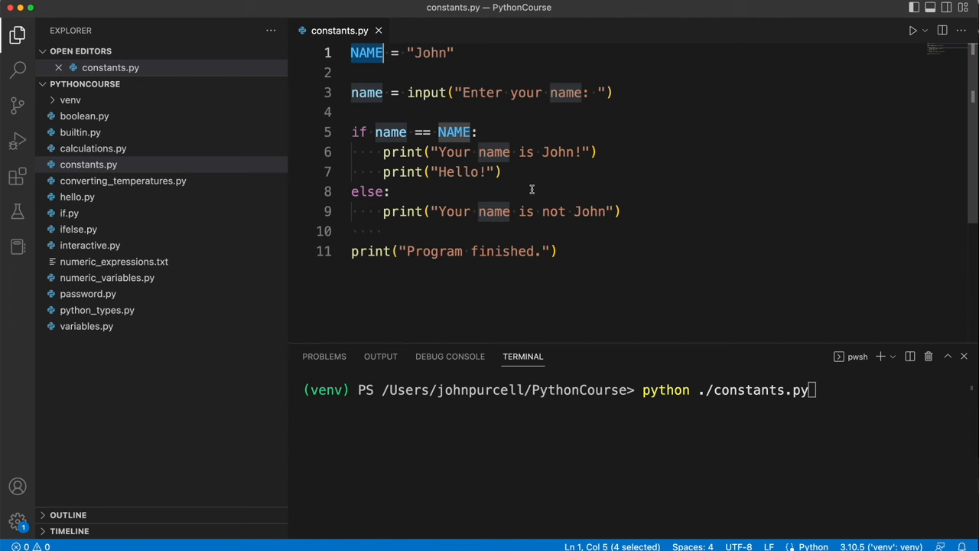
left_click(388, 191)
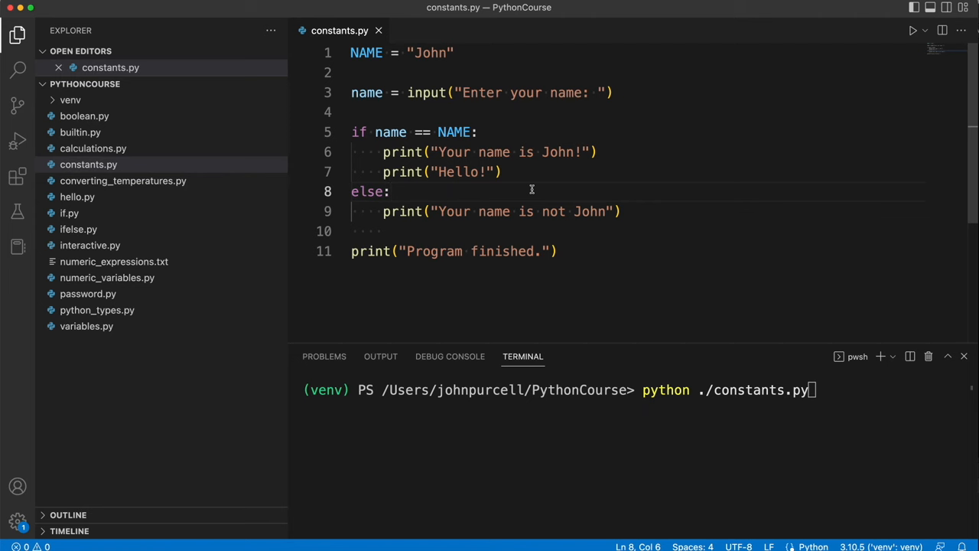
mouse_move(529, 244)
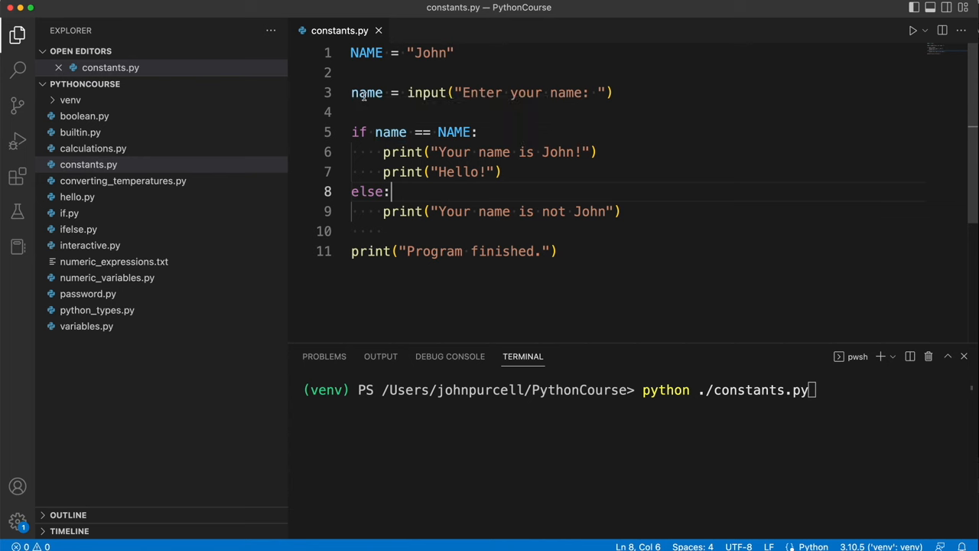
double_click(367, 93)
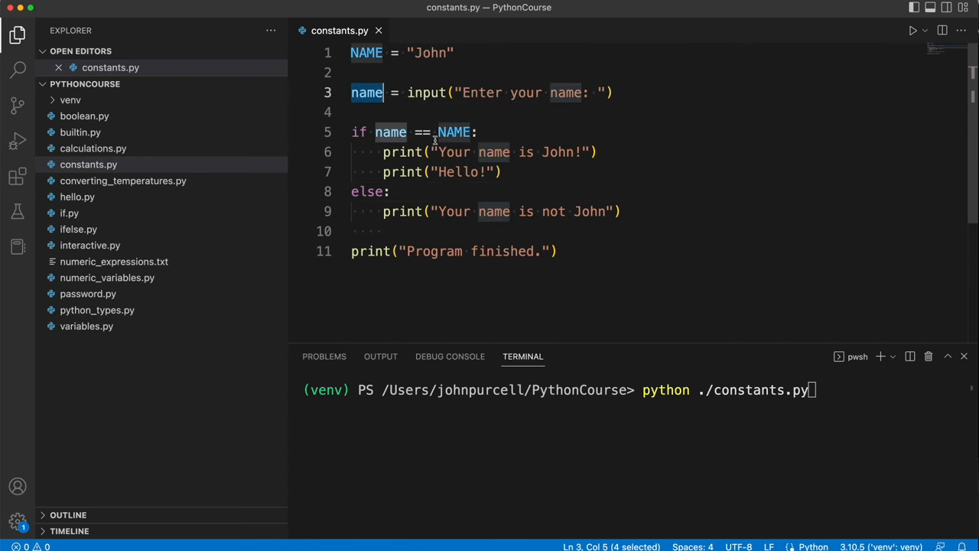
mouse_move(413, 94)
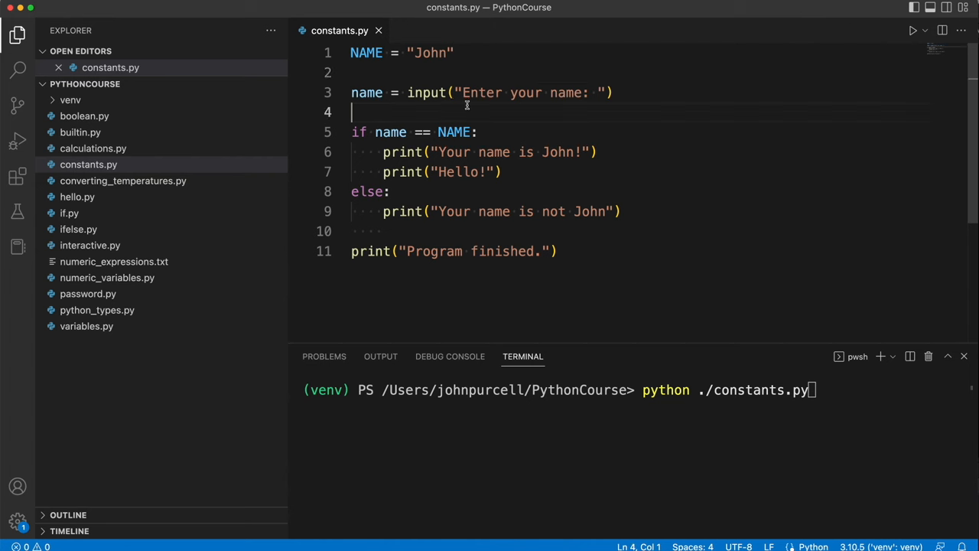
mouse_move(474, 52)
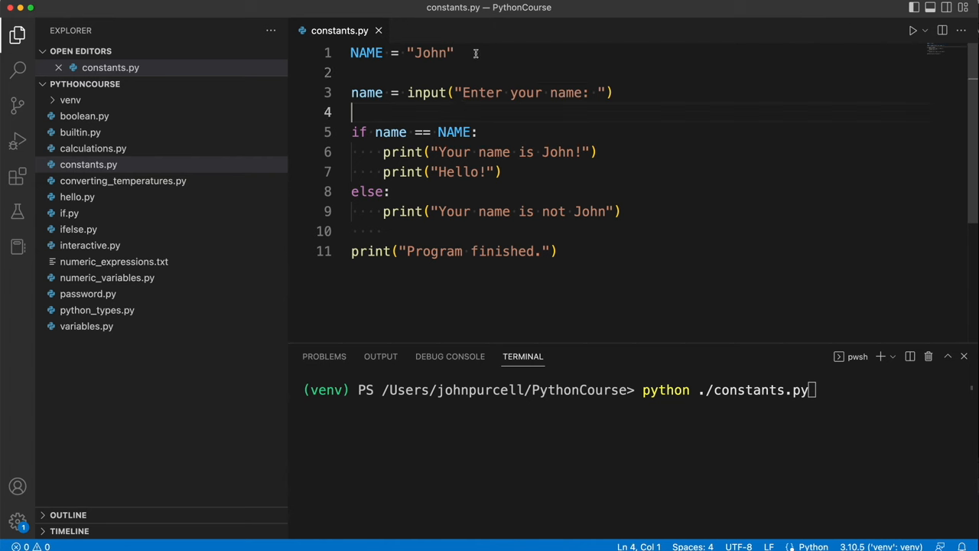
Select the whole NAME constant line and contrast NAME with the name variable again
triple_click(401, 52)
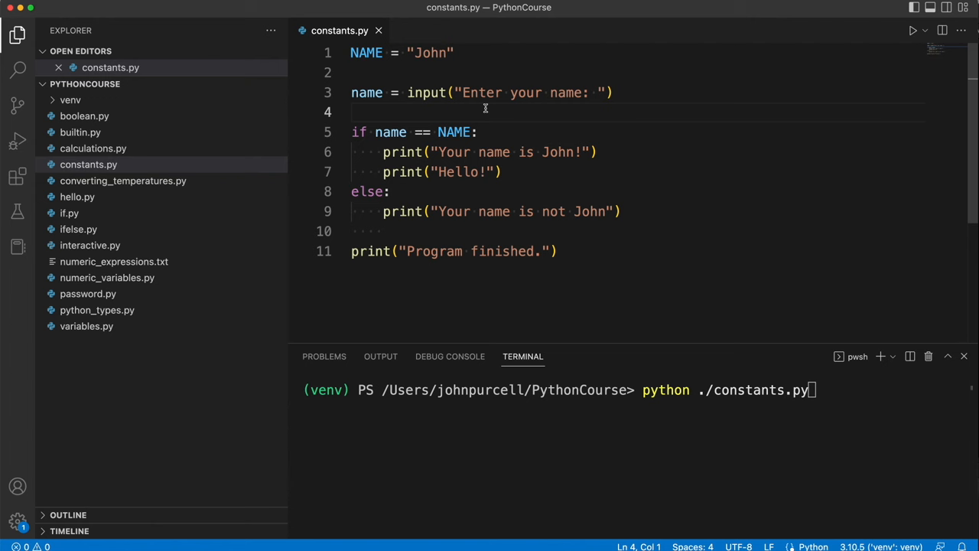
mouse_move(483, 102)
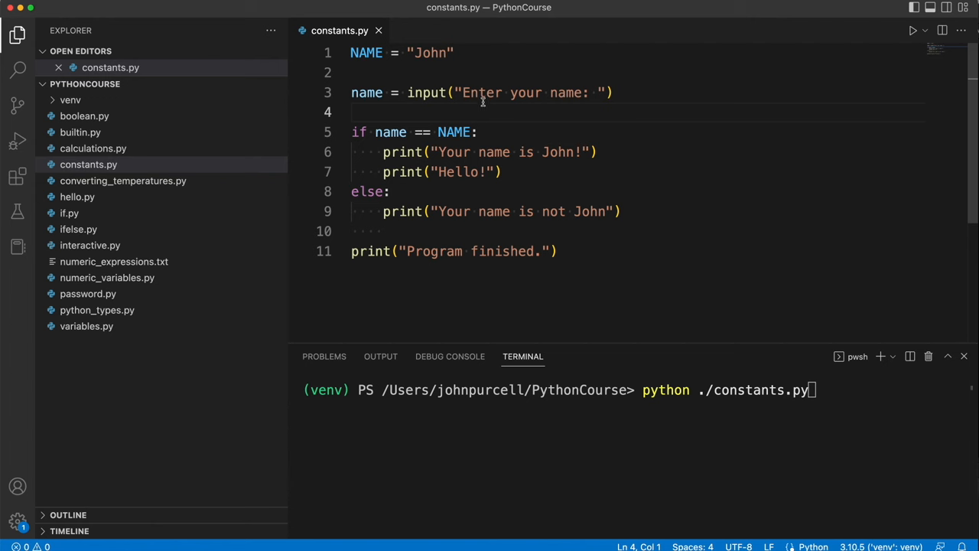
double_click(365, 52)
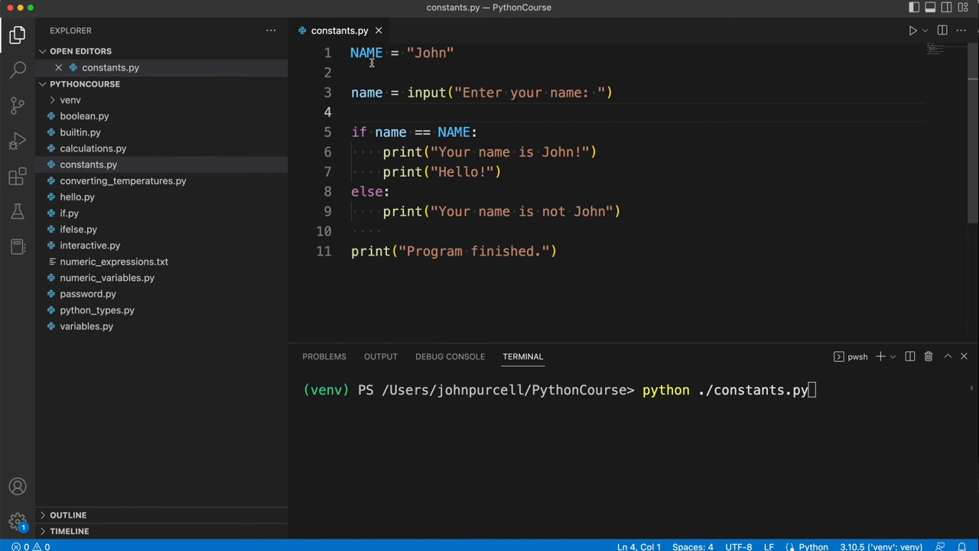
double_click(367, 52)
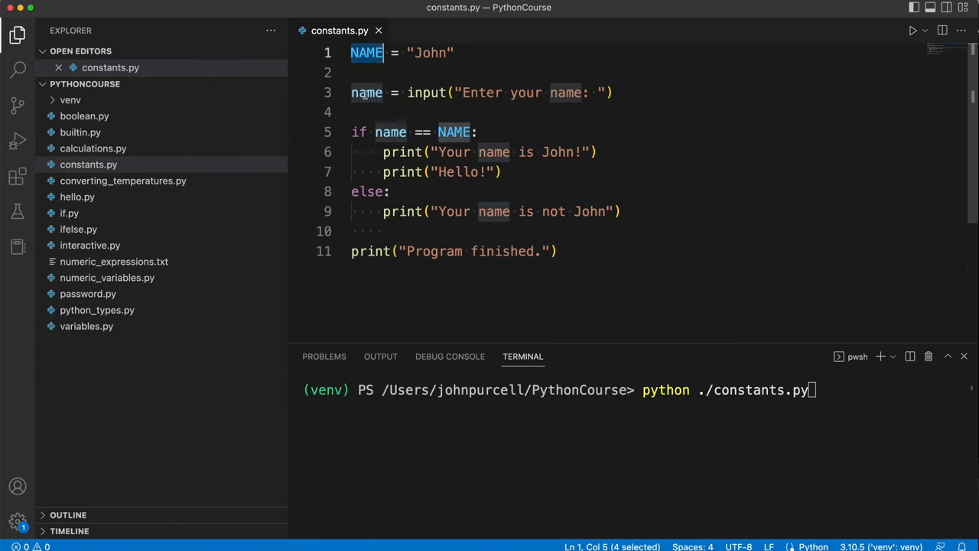
left_click(367, 93)
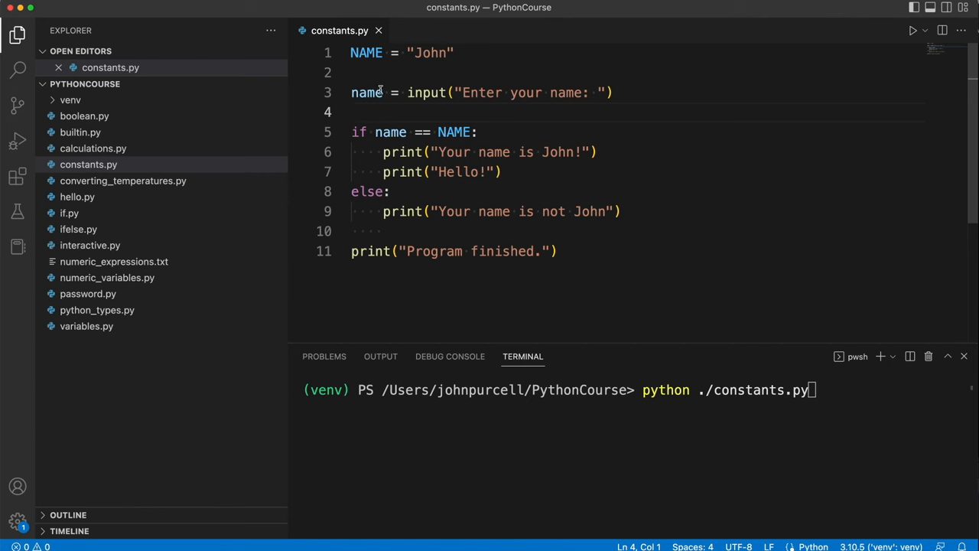
double_click(368, 91)
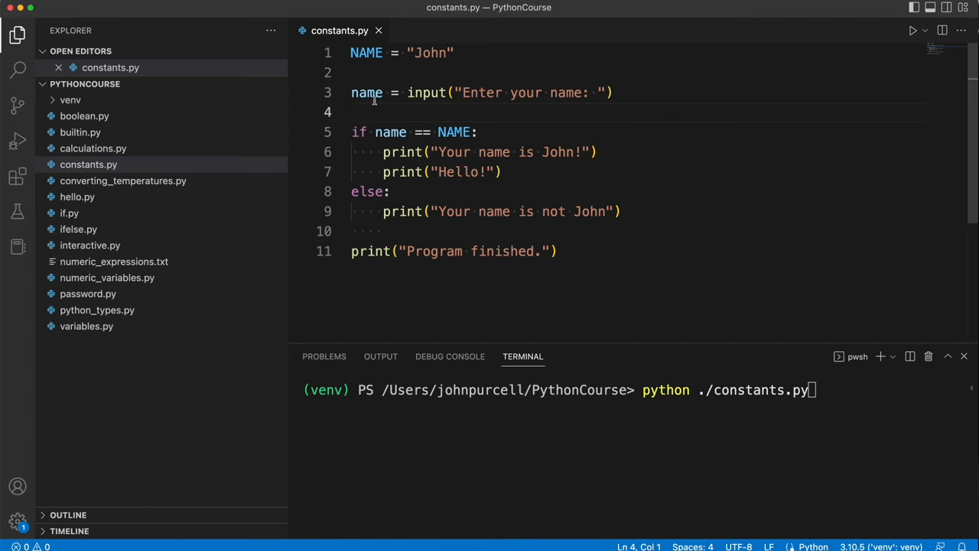
double_click(366, 52)
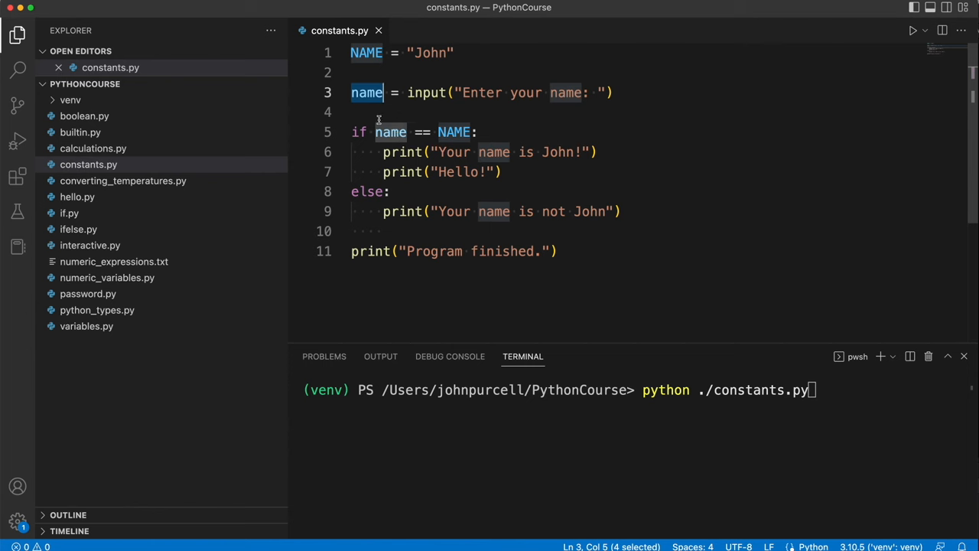
mouse_move(373, 113)
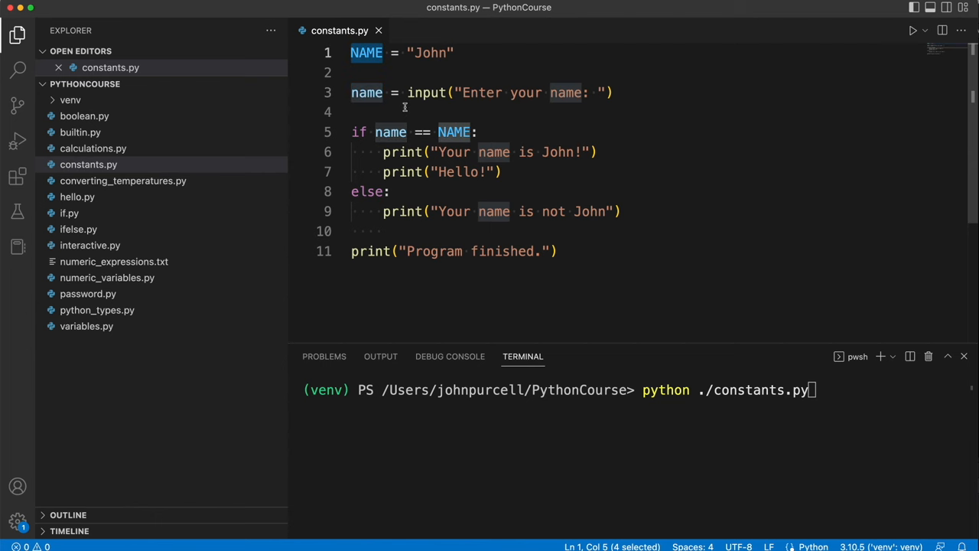
mouse_move(548, 128)
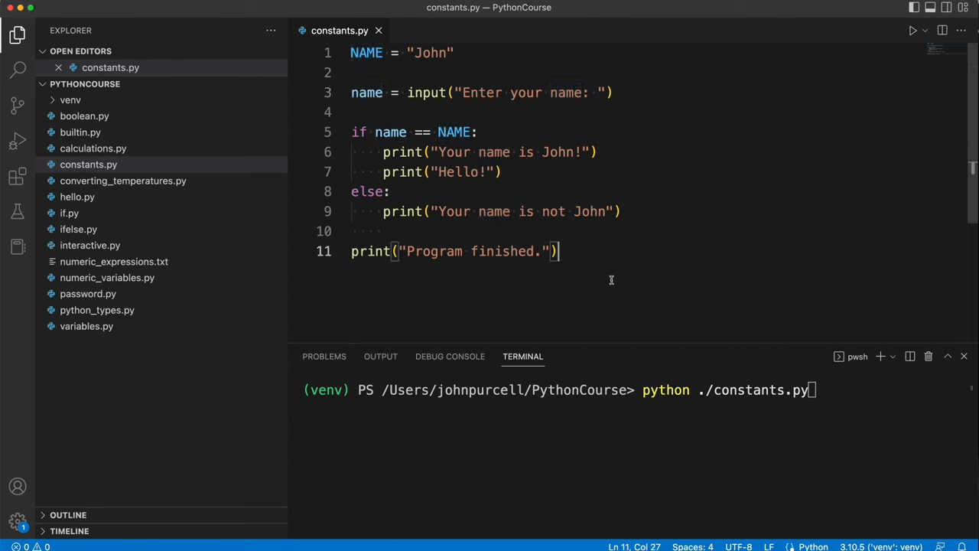
double_click(366, 52)
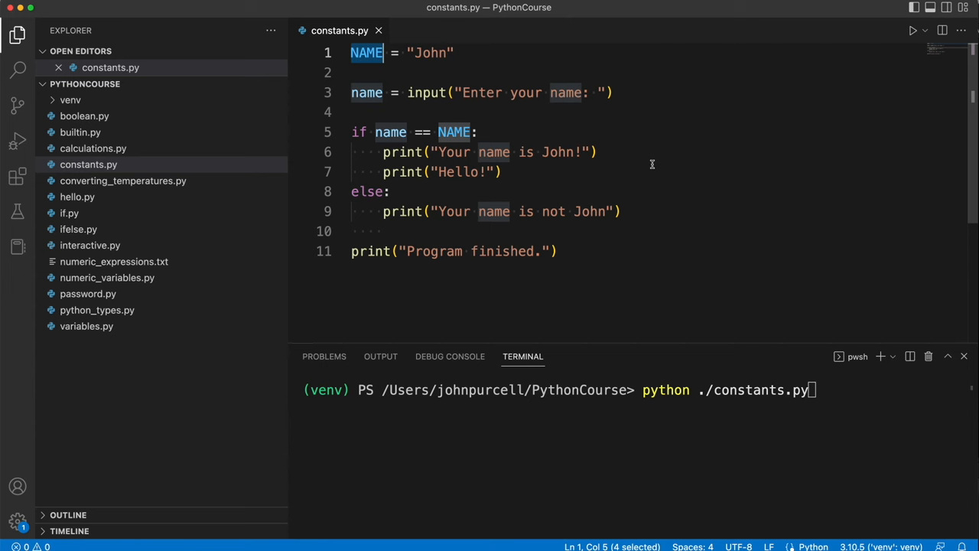
mouse_move(580, 239)
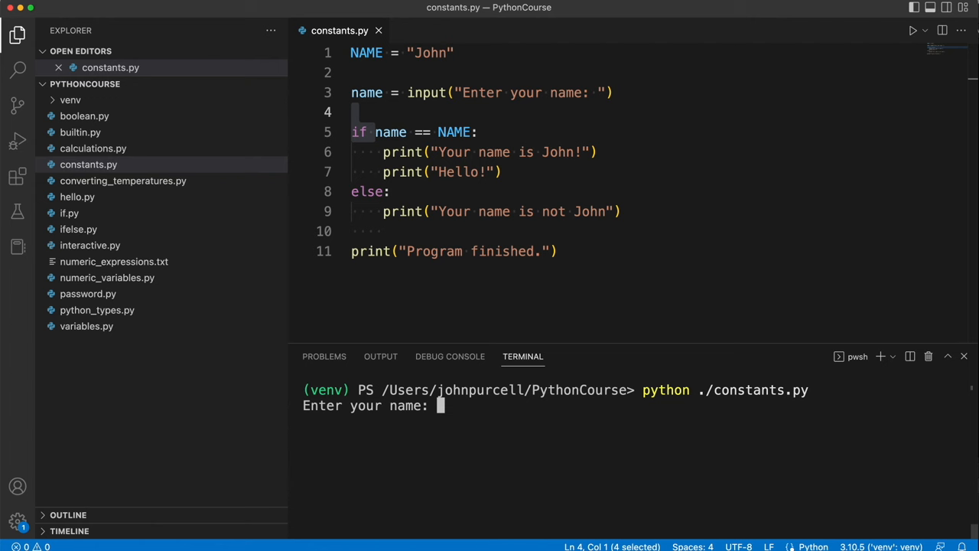
Run constants.py entering john (rejected), then rerun it entering John to get the matching greeting
type("john")
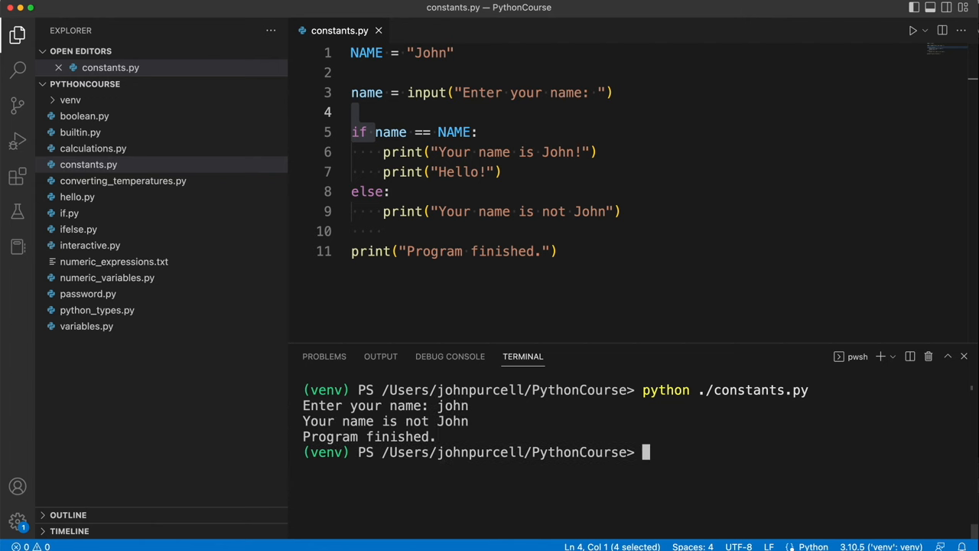
type("python ./constants.py")
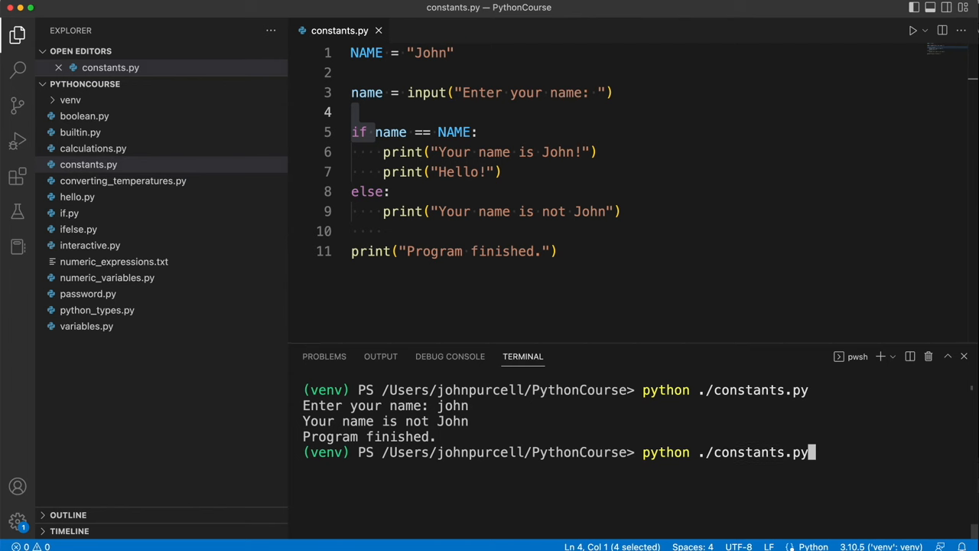
type("John")
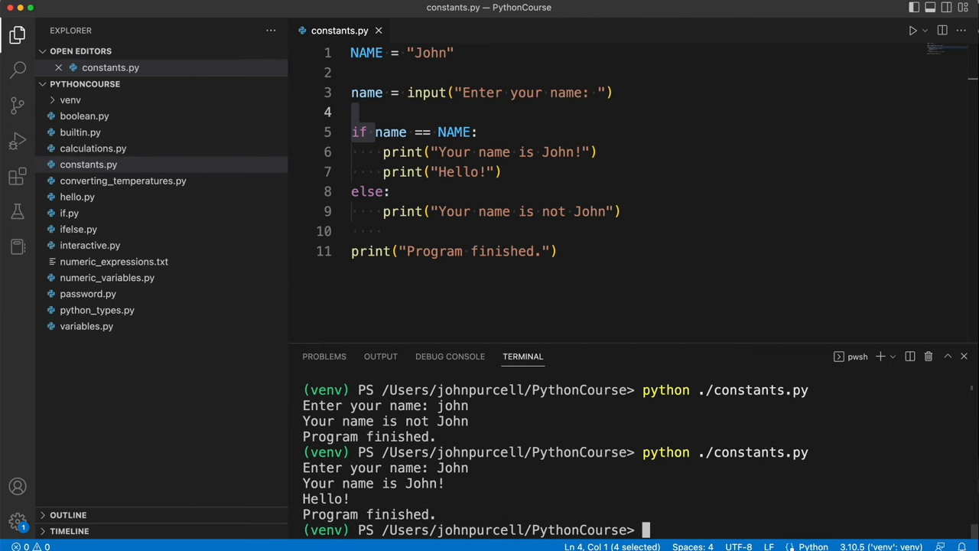
left_click(559, 251)
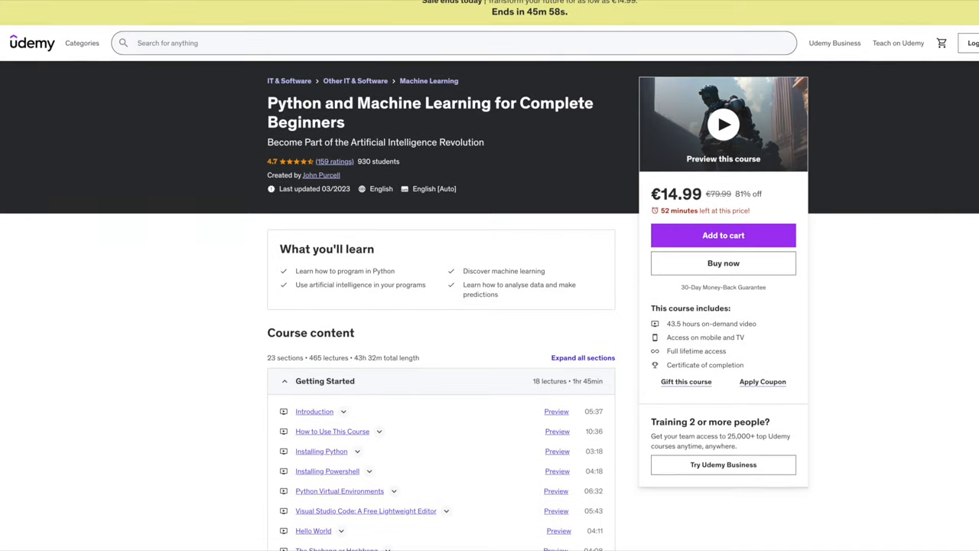
Scroll down the Udemy course page and expand the Course content sections
scroll("down", 3)
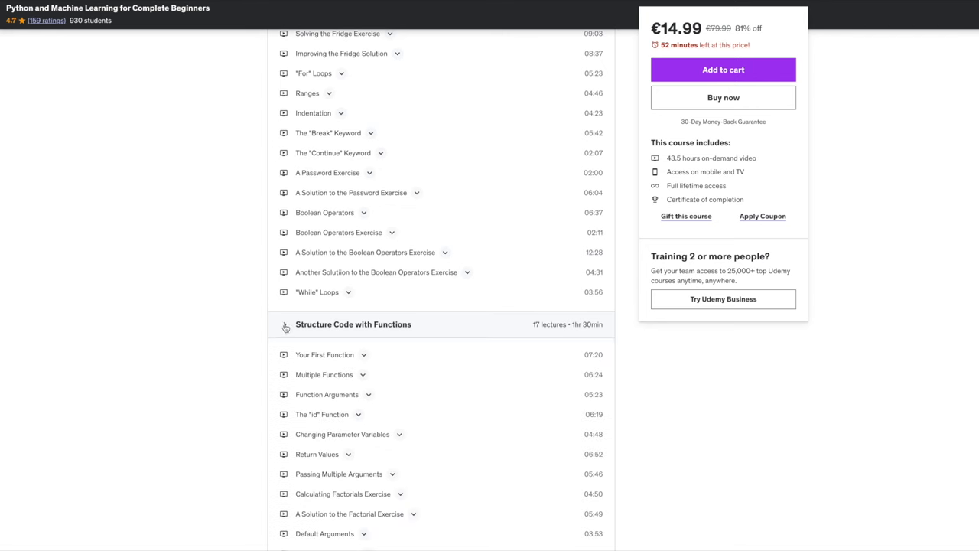
scroll("down", 3)
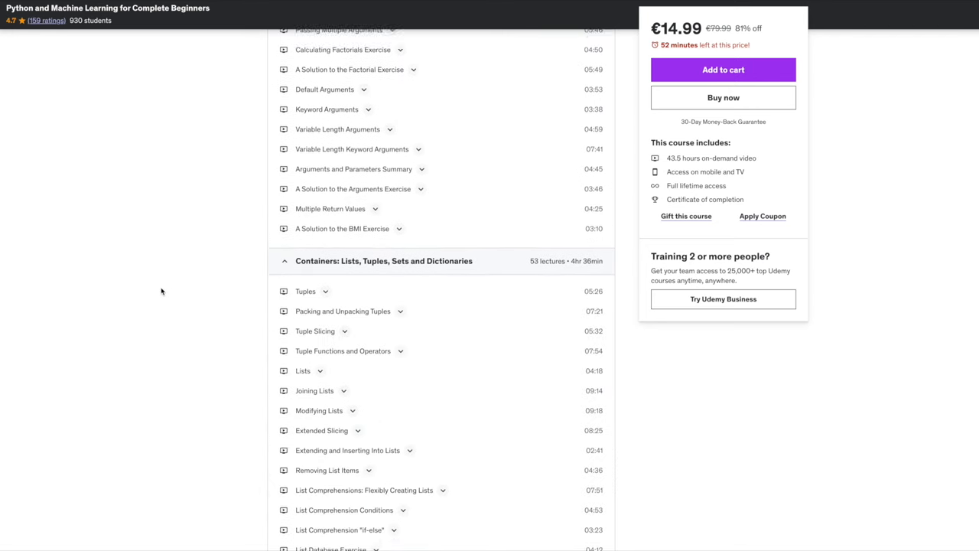
scroll("down", 3)
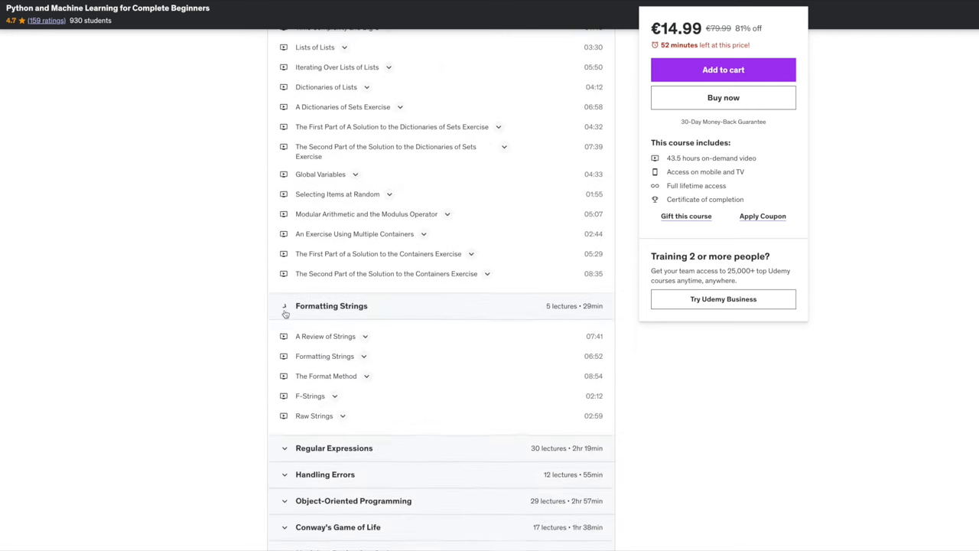
scroll("down", 3)
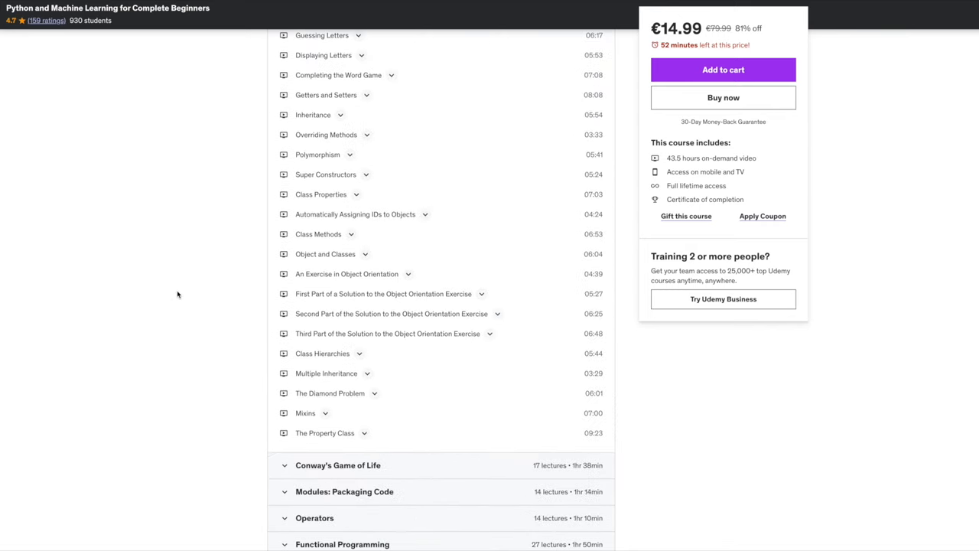
scroll("down", 3)
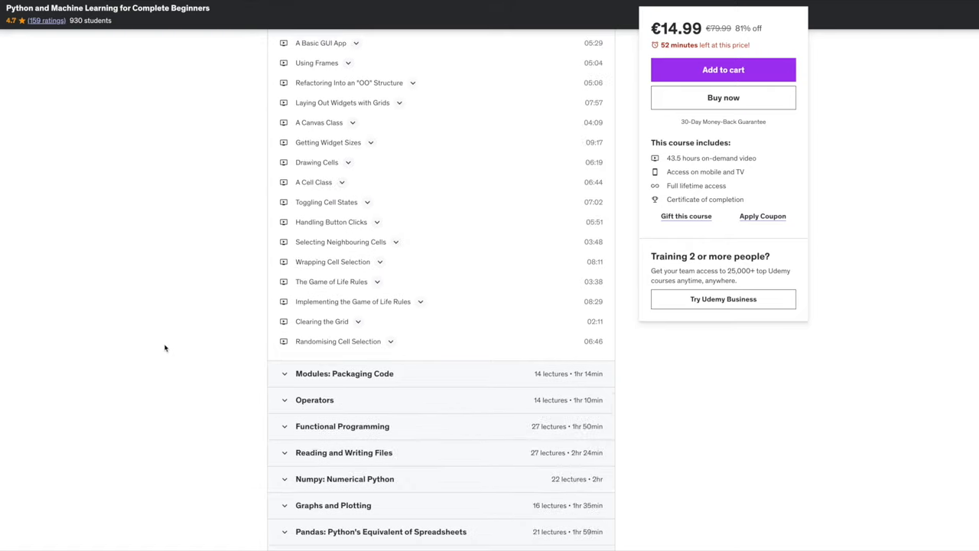
left_click(344, 373)
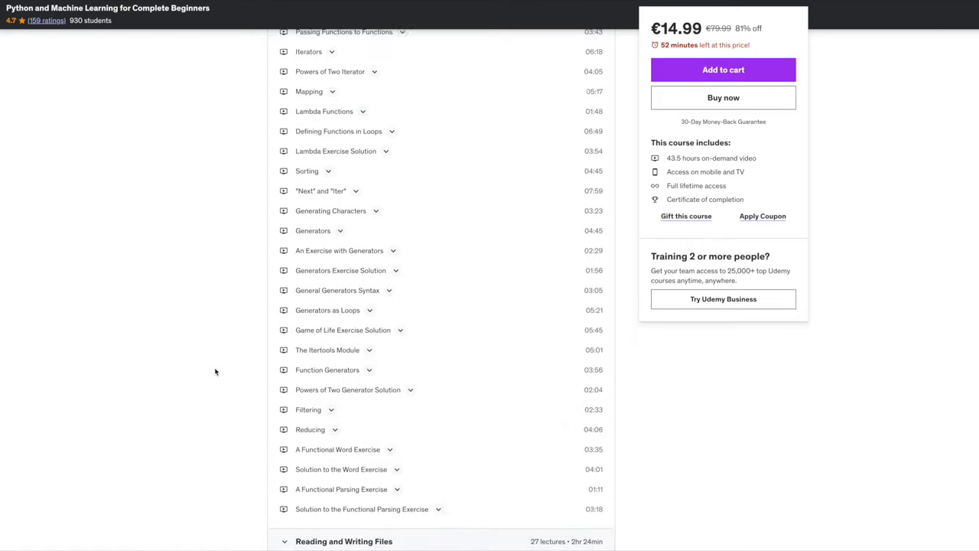
Scroll through the remaining lecture sections down to the Requirements and Description
scroll("down", 3)
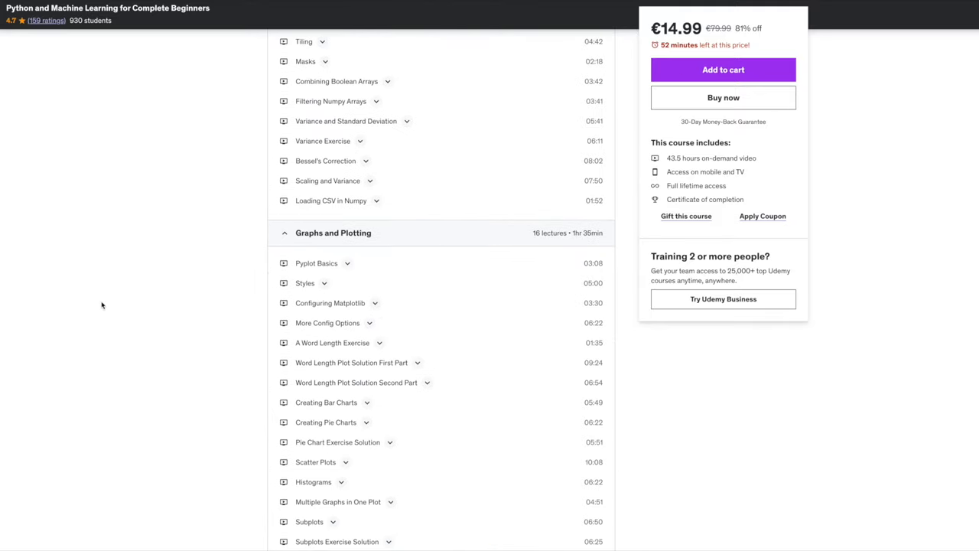
scroll("down", 3)
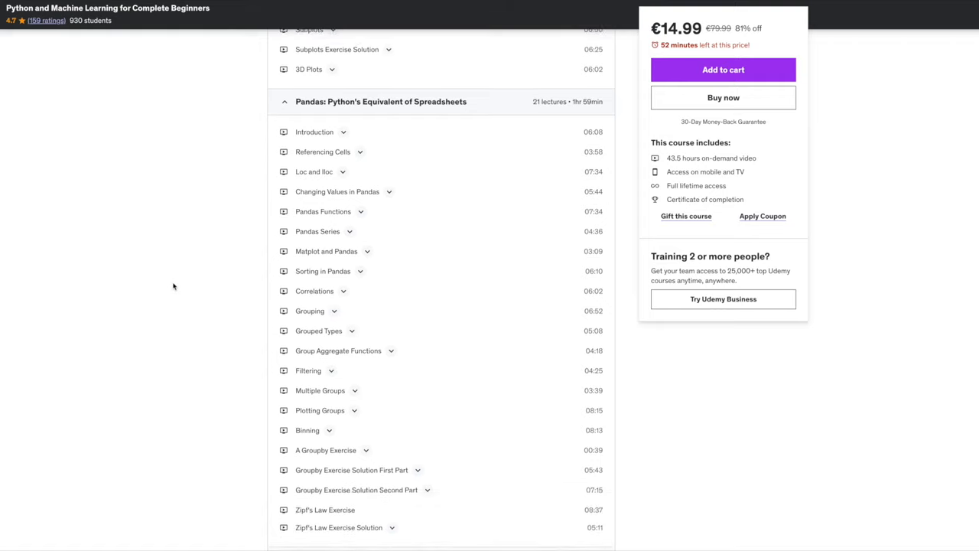
scroll("down", 3)
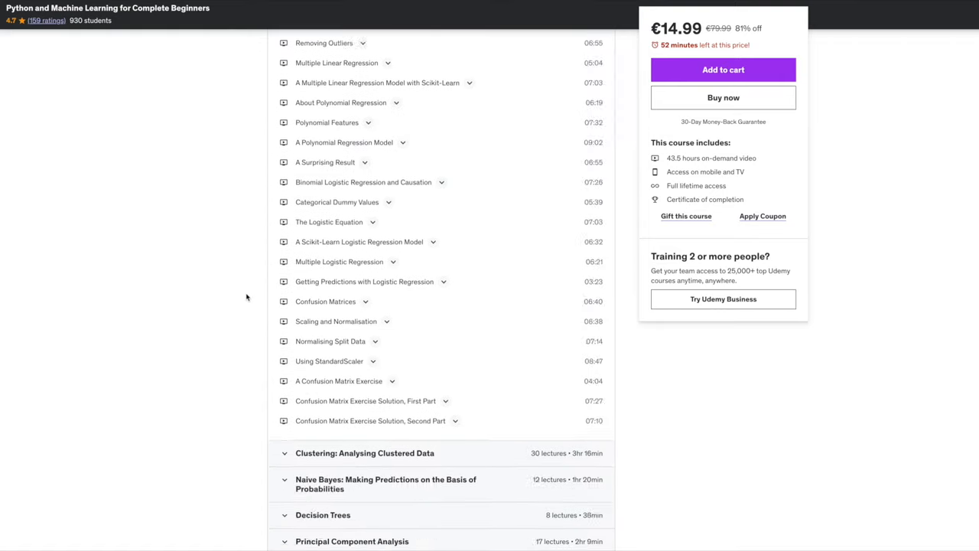
scroll("down", 3)
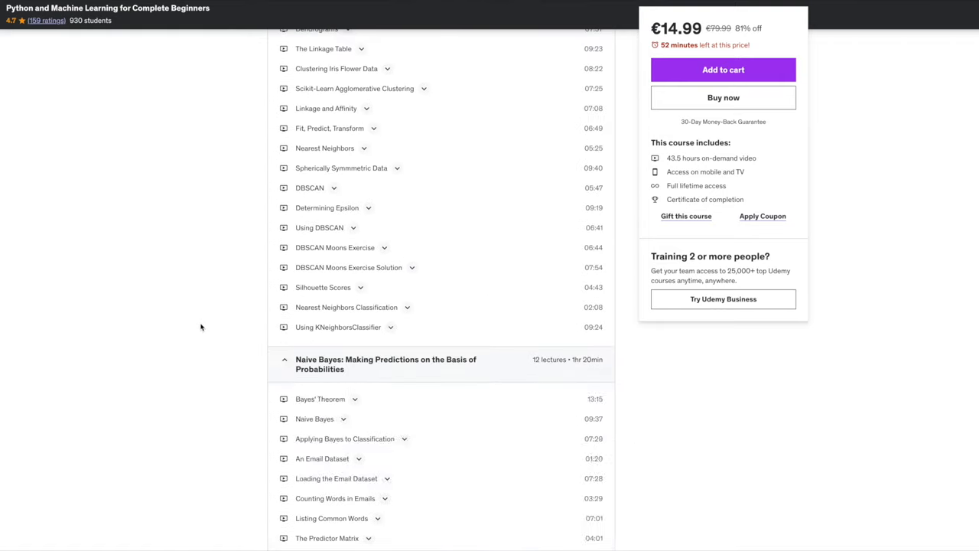
scroll("down", 3)
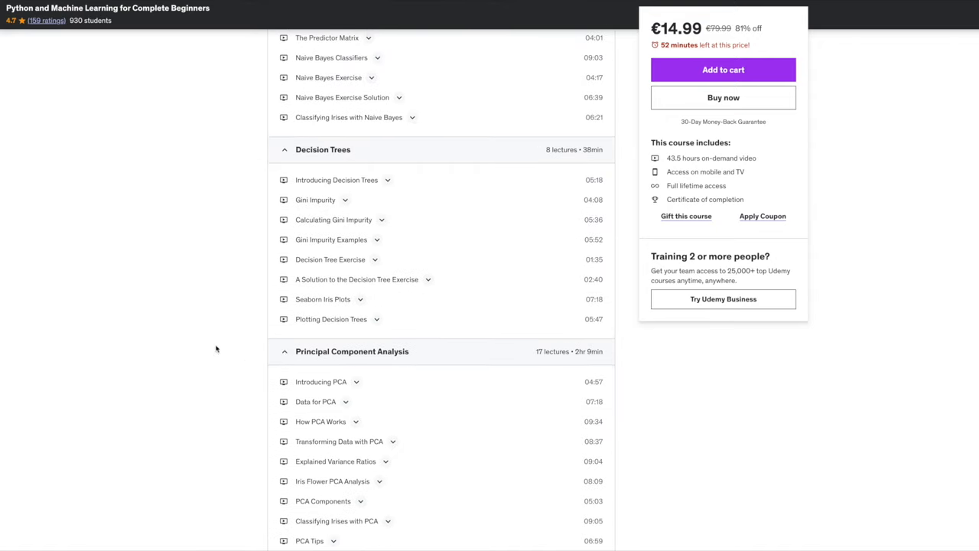
scroll("down", 3)
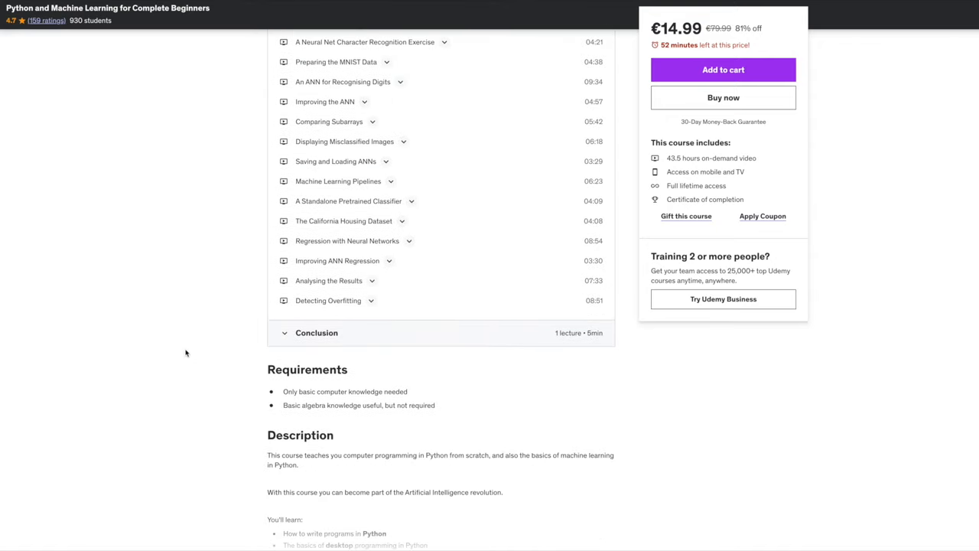